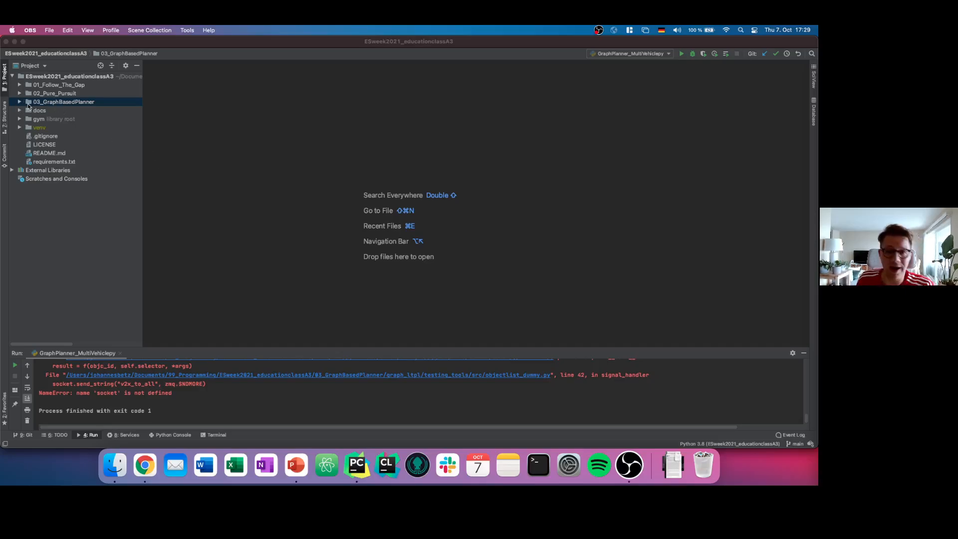
Open GraphPlanner_MultiVehiclepy.py from the expanded 03_GraphBasedPlanner folder.
click(19, 102)
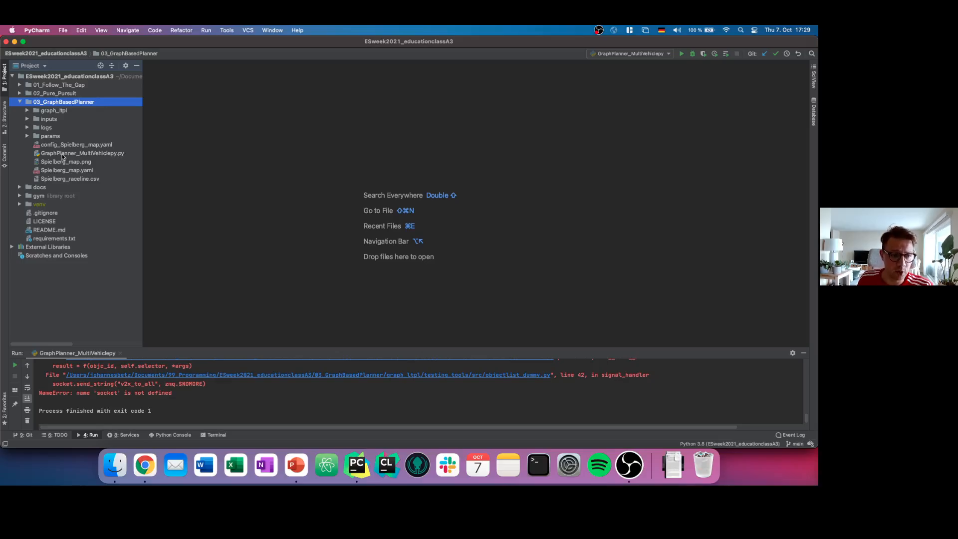
double_click(82, 153)
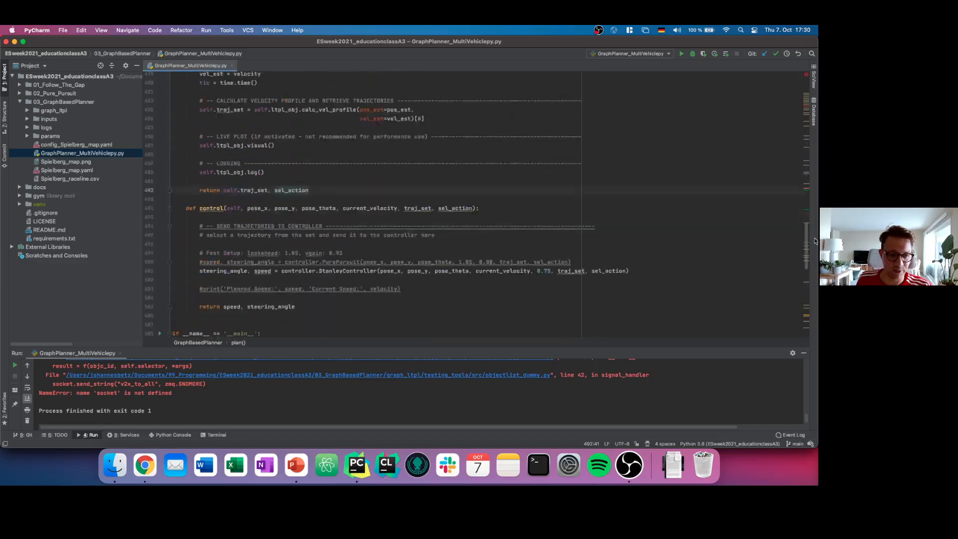
Scroll to the plan method and open the View > Appearance options.
scroll(down, 3)
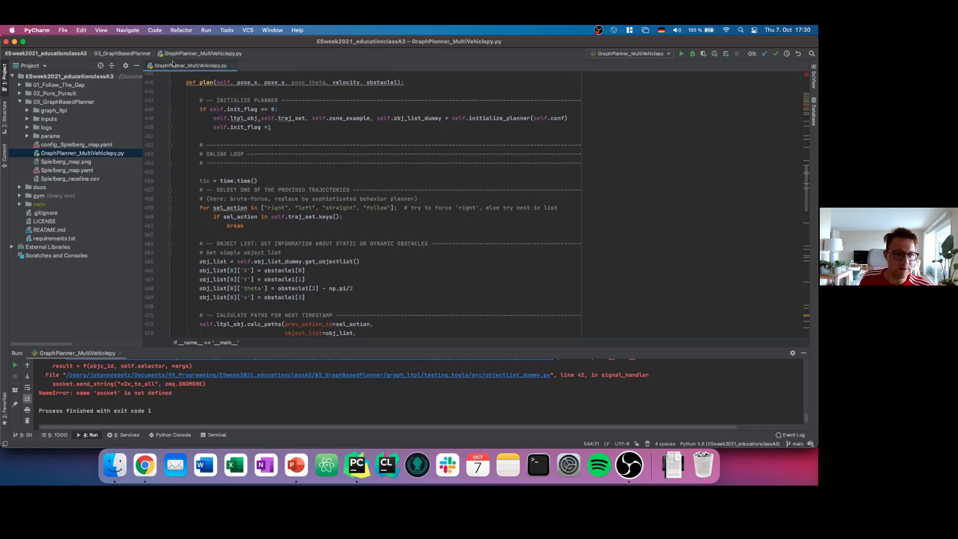
click(128, 30)
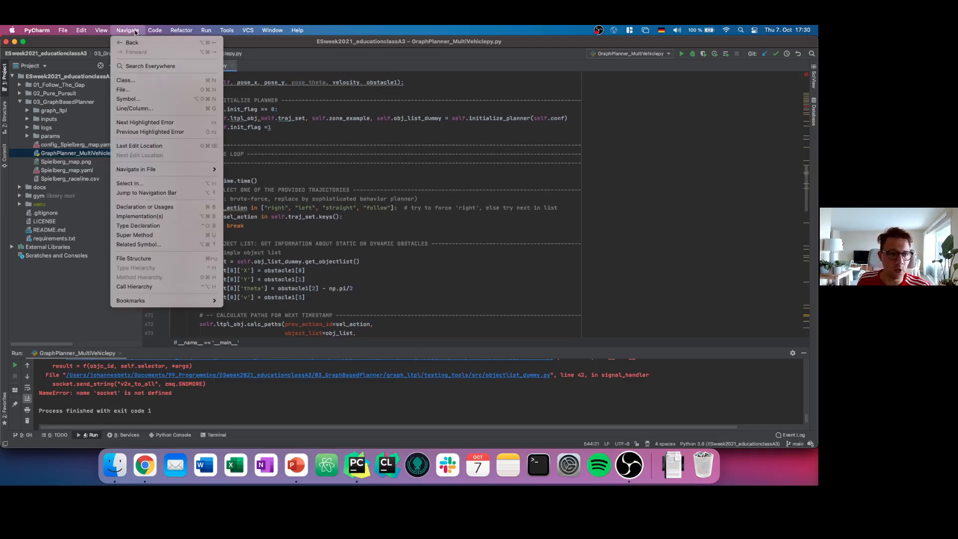
click(101, 30)
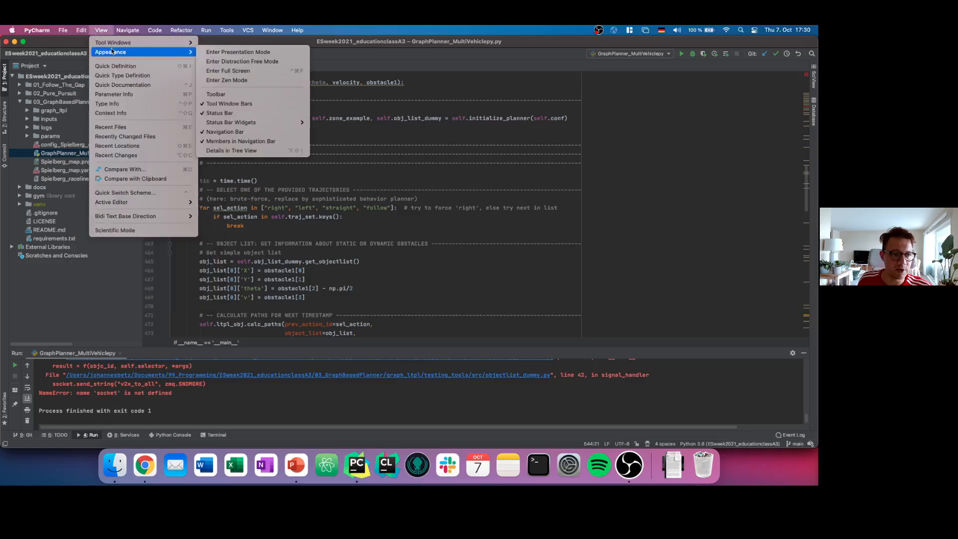
Enter Presentation Mode and scroll the enlarged editor to the plan method.
click(241, 60)
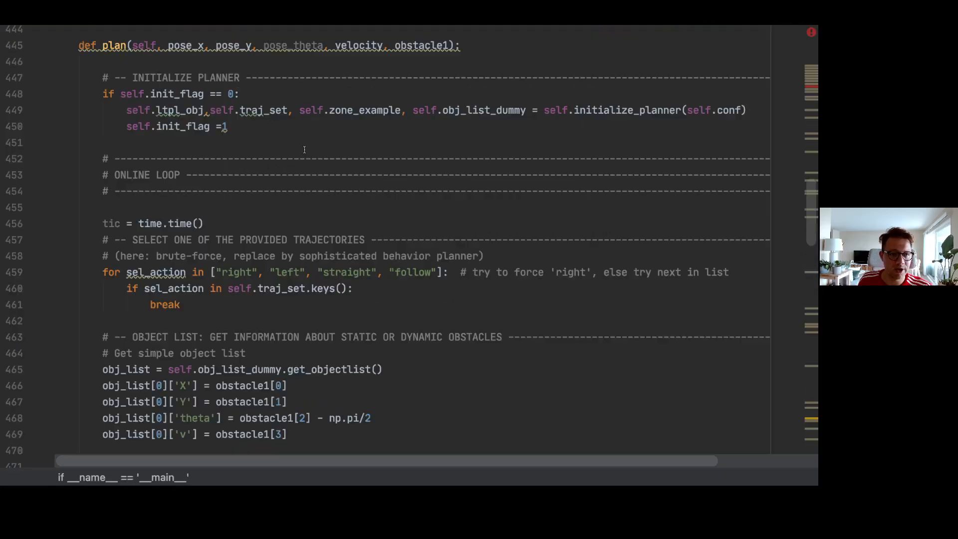
scroll(up, 3)
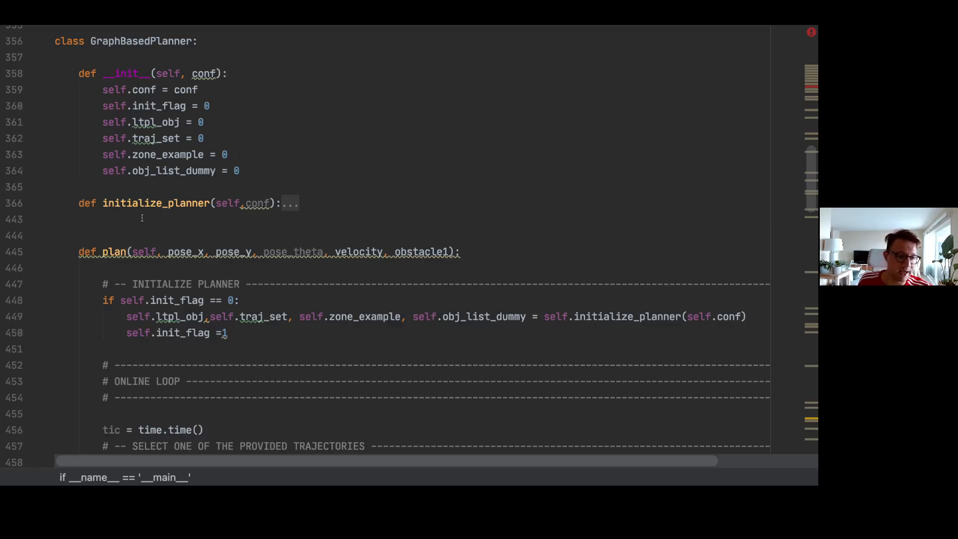
scroll(down, 3)
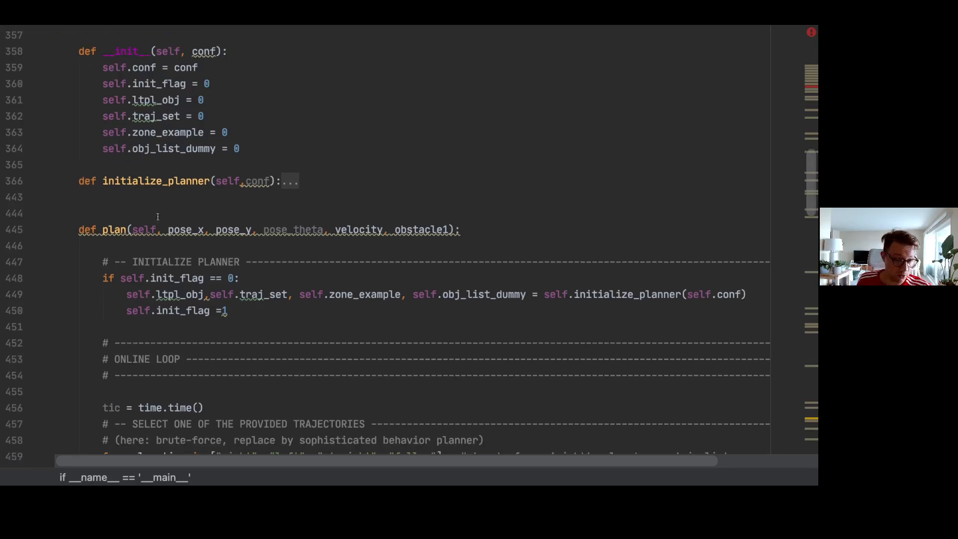
scroll(down, 3)
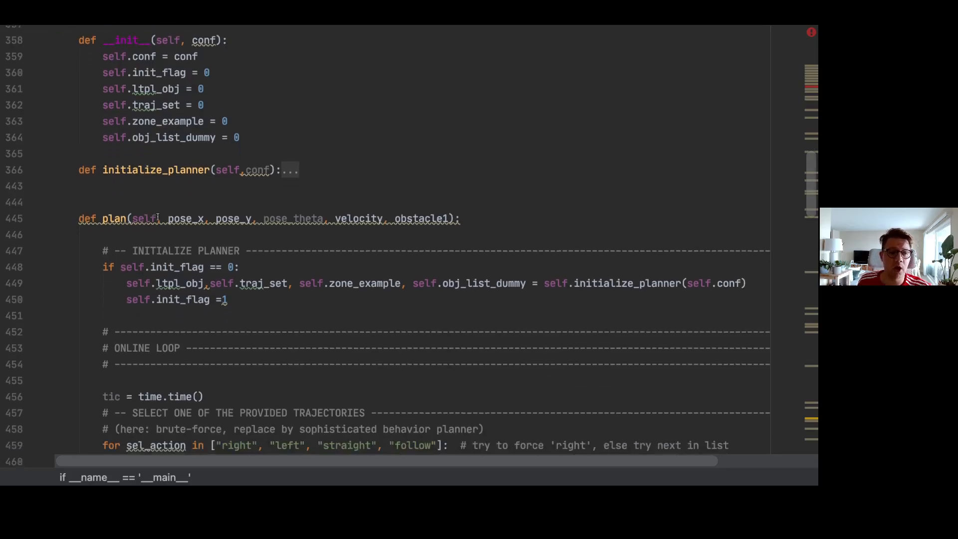
scroll(down, 3)
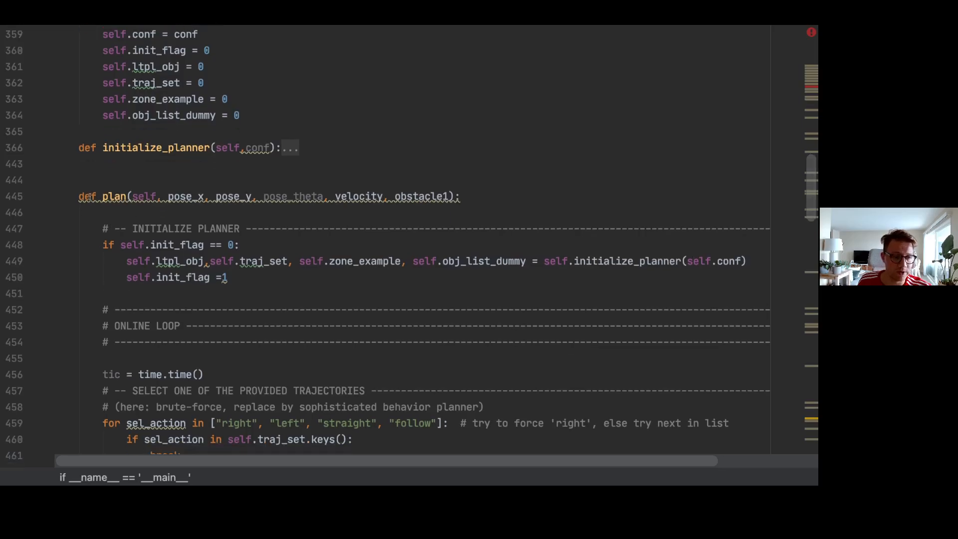
Highlight the plan function name, clear it, and scroll to its INITIALIZE PLANNER block.
double_click(115, 196)
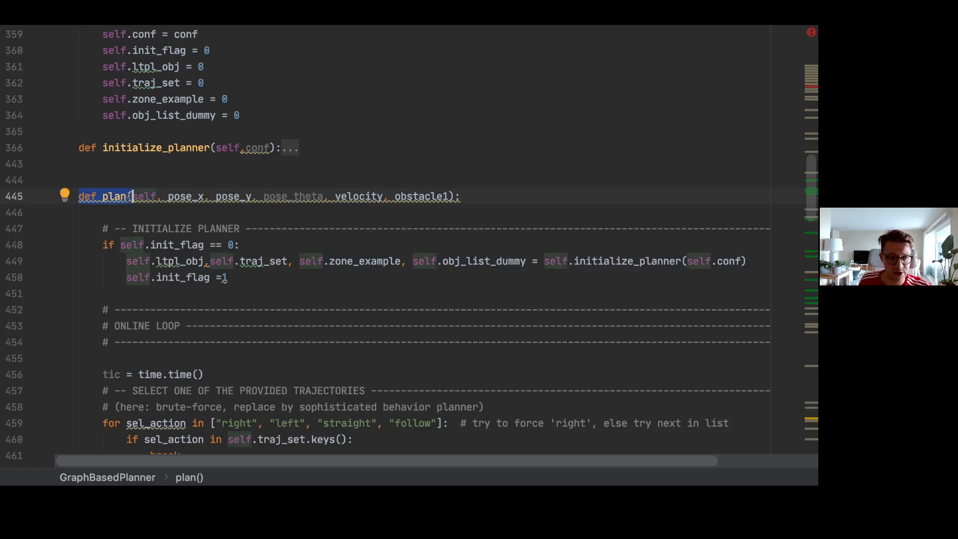
click(132, 211)
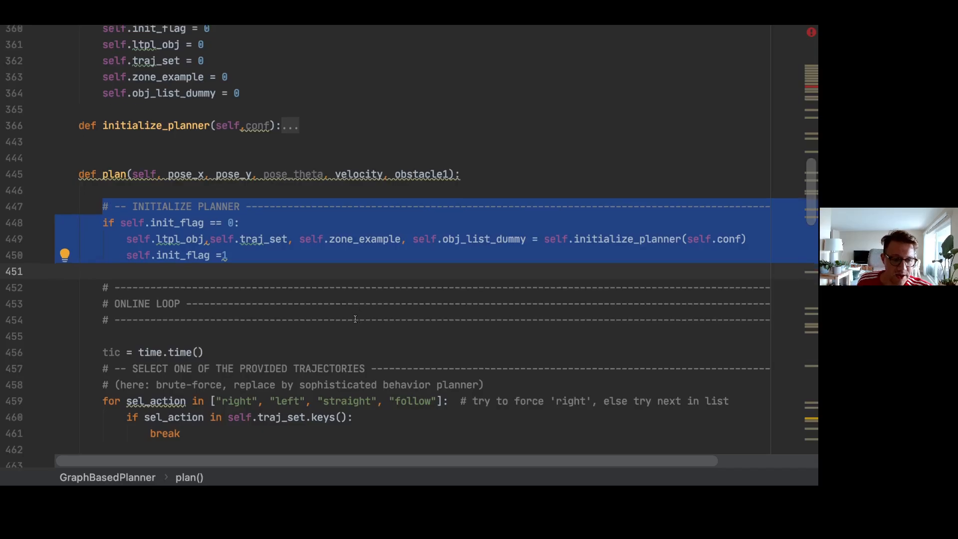
scroll(down, 3)
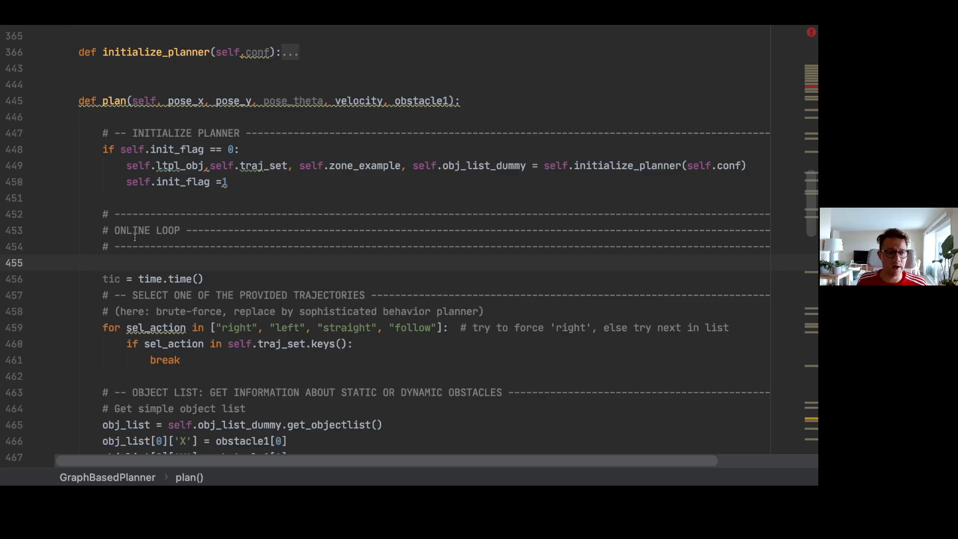
scroll(down, 3)
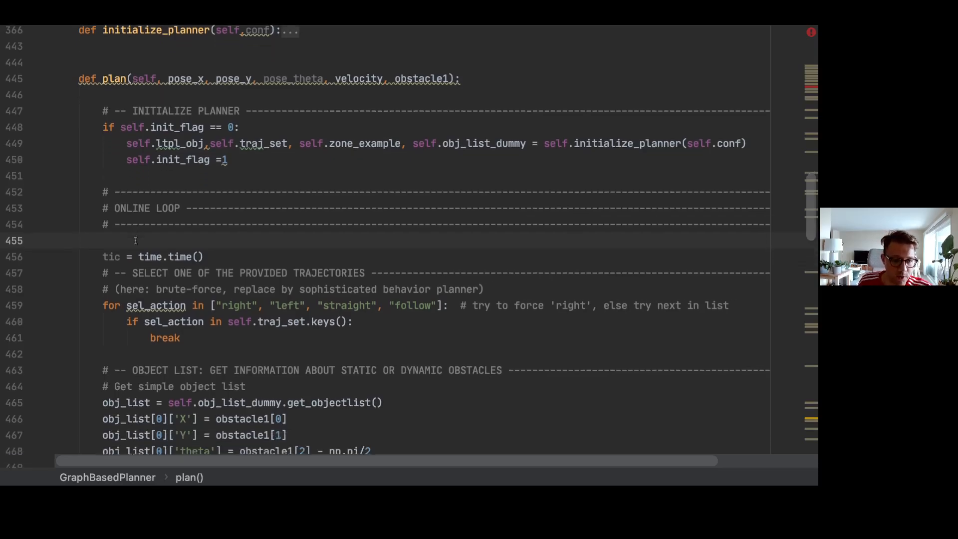
scroll(down, 3)
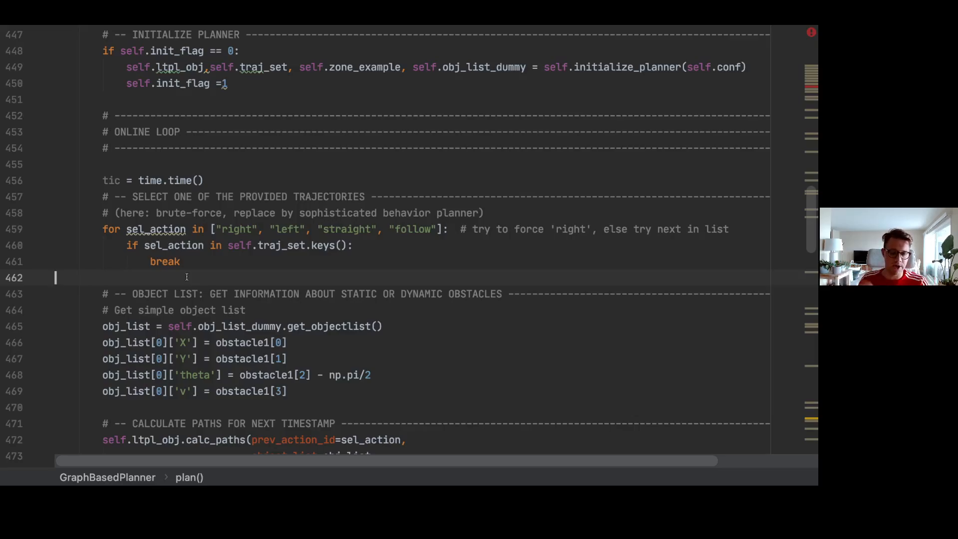
scroll(down, 3)
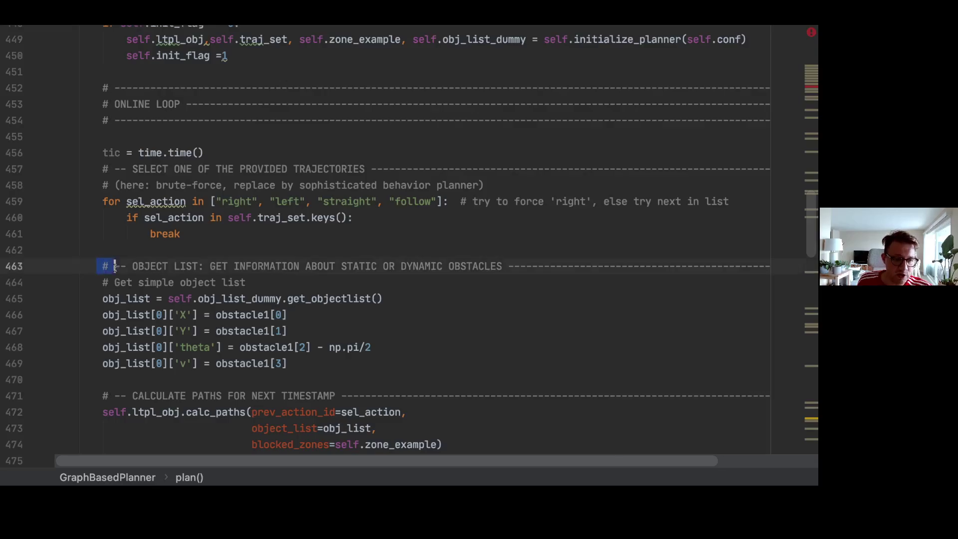
drag(102, 265, 288, 363)
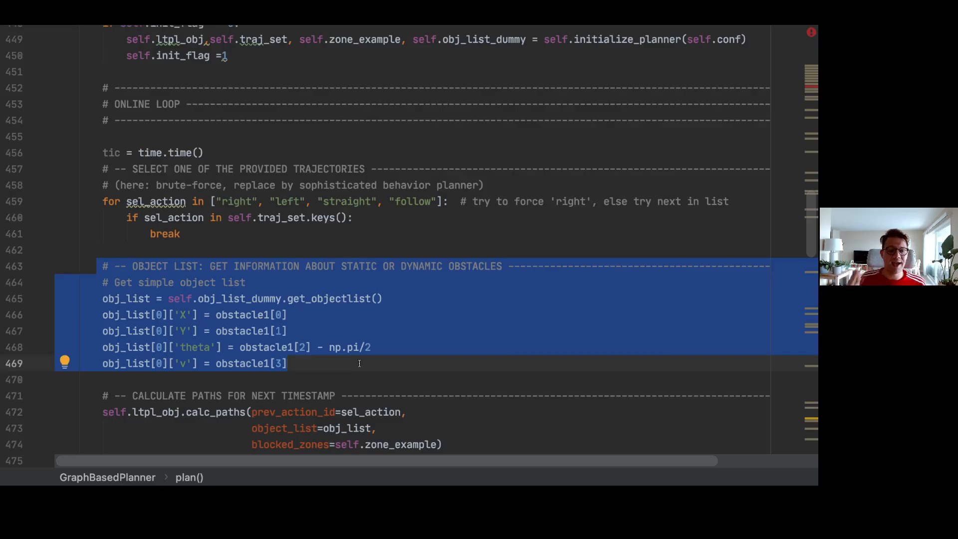
click(369, 373)
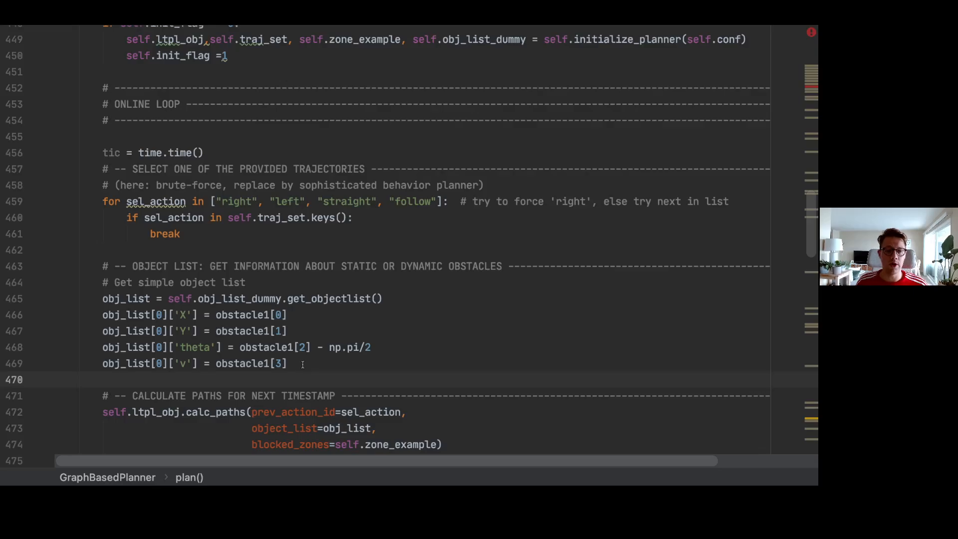
scroll(down, 3)
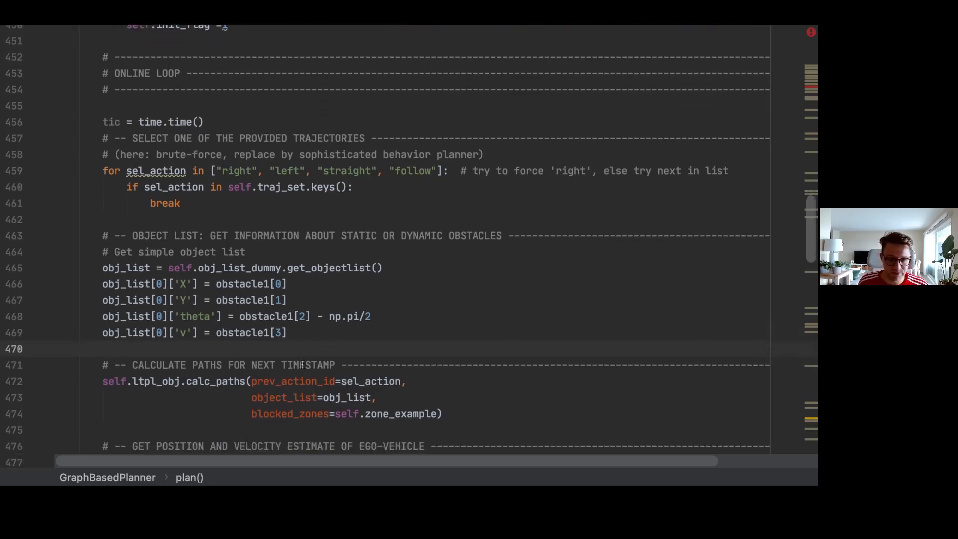
scroll(down, 3)
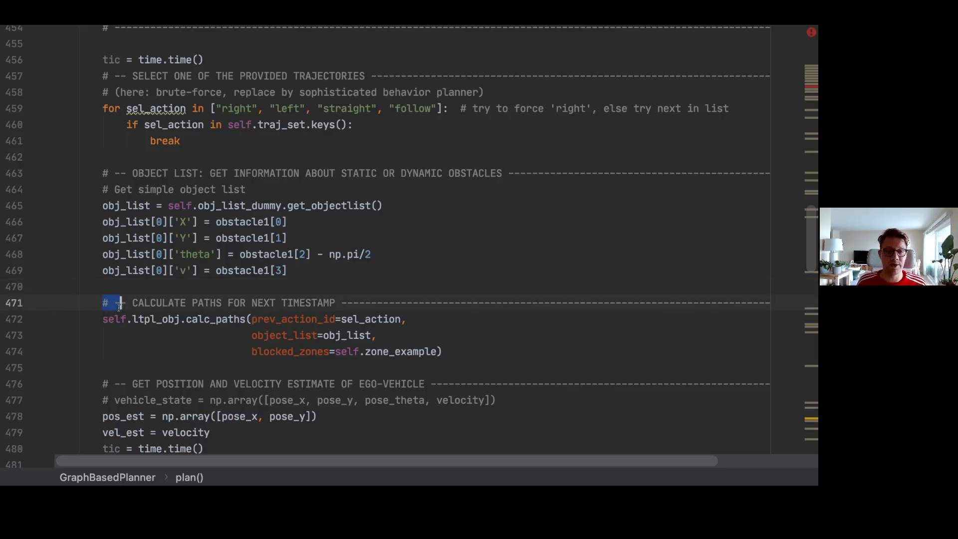
drag(113, 302, 446, 352)
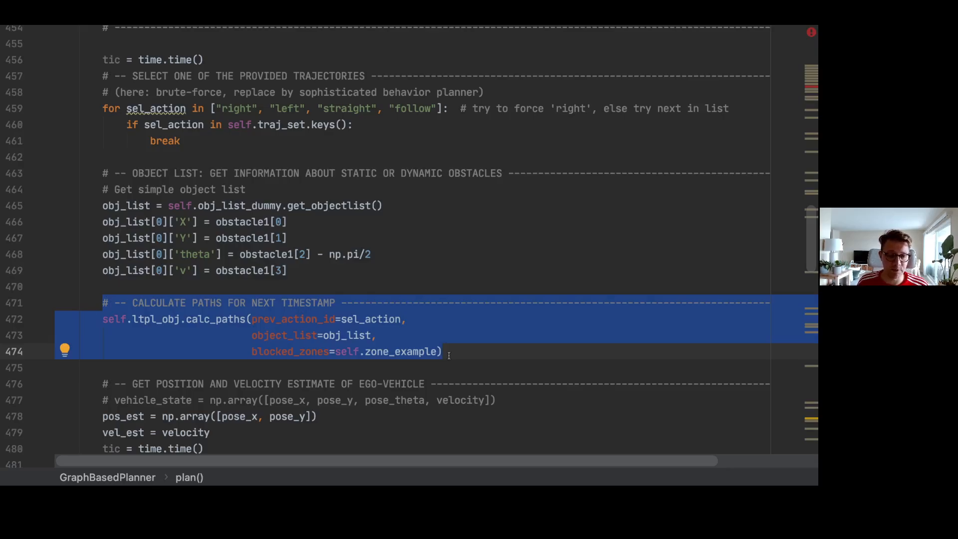
scroll(down, 3)
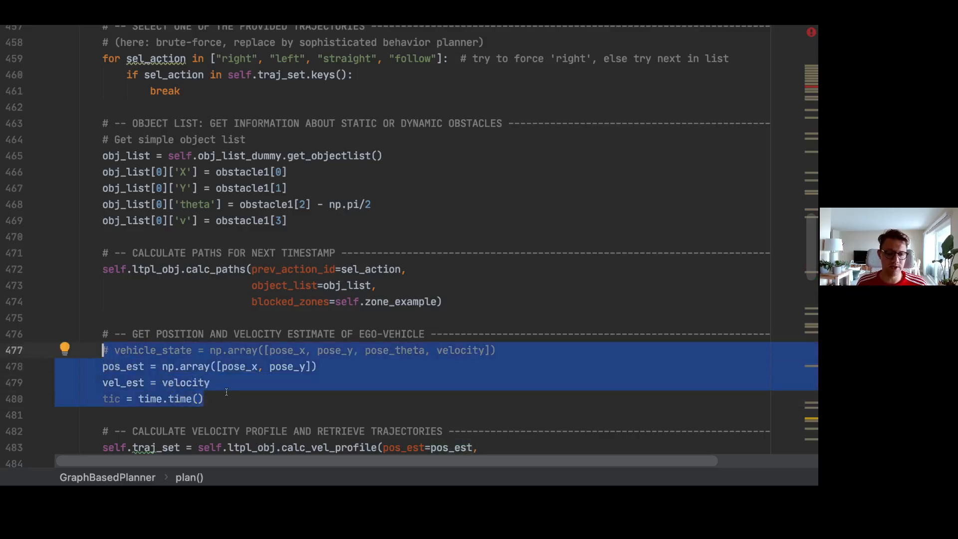
scroll(down, 3)
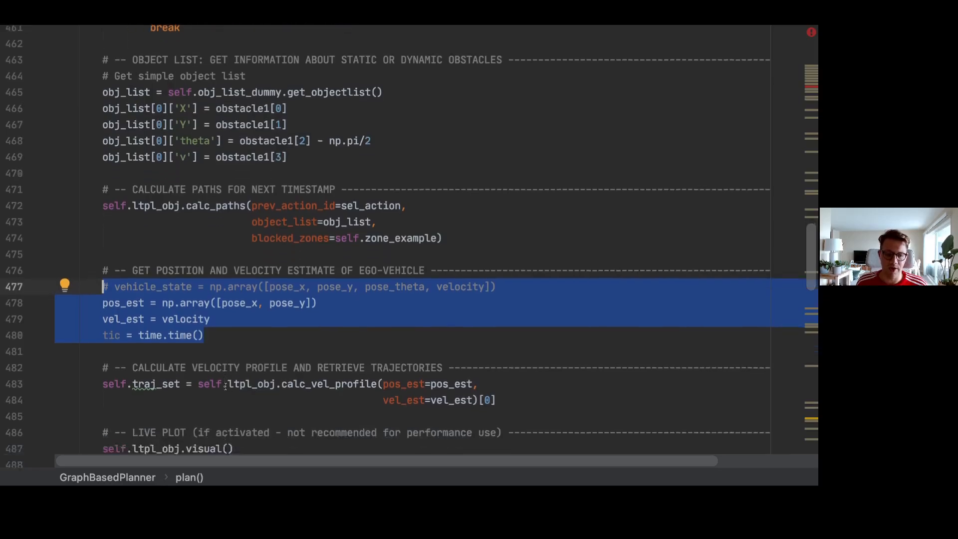
scroll(down, 3)
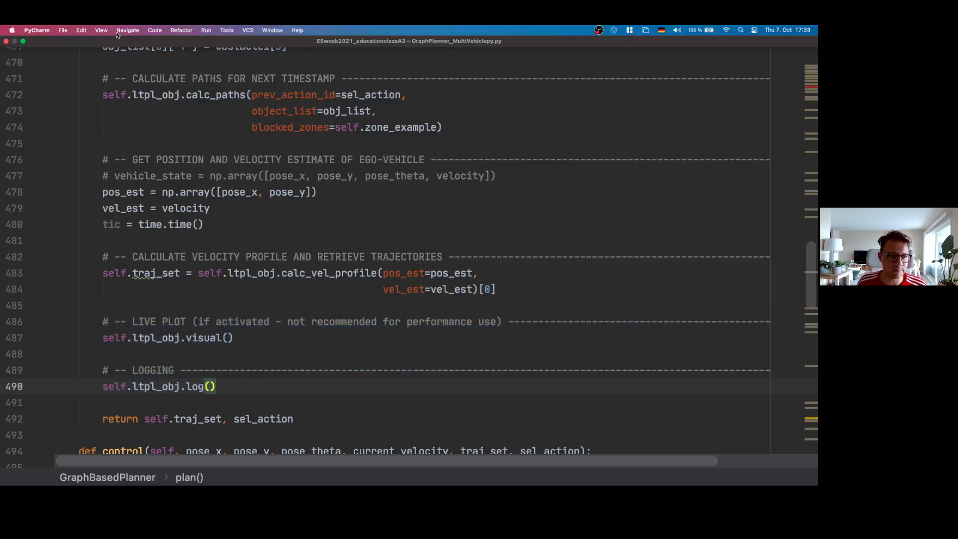
Exit Presentation Mode and glance through the Terminal, Python Console and previous Run output.
click(101, 30)
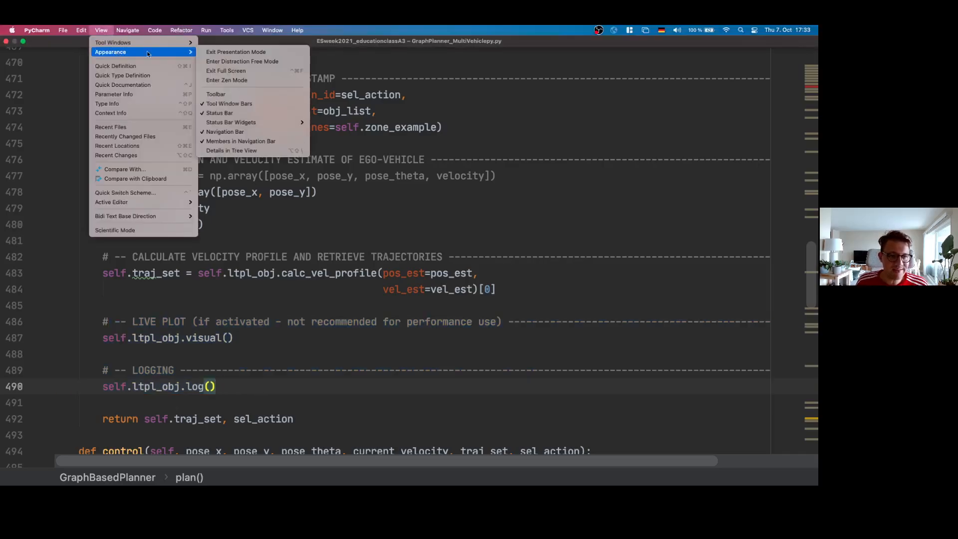
mouse_move(235, 52)
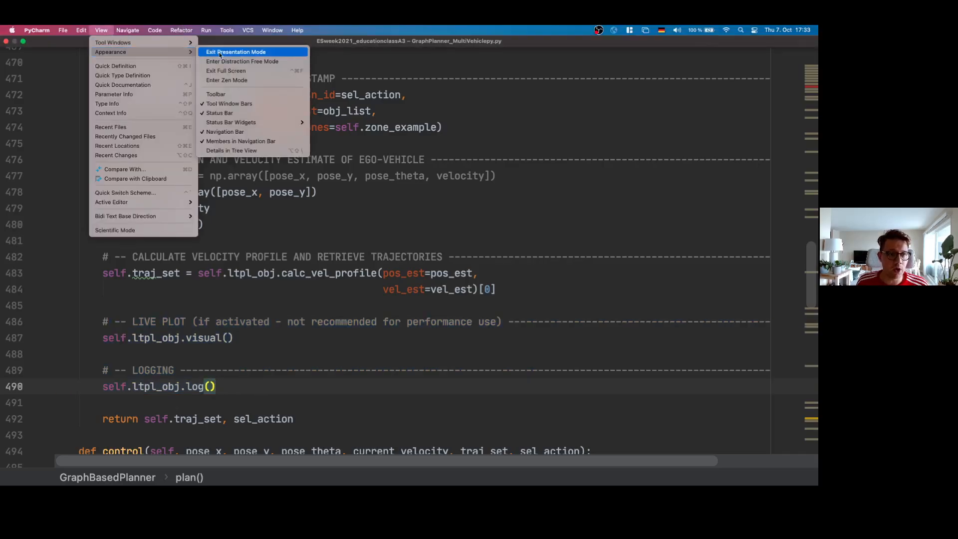
click(235, 52)
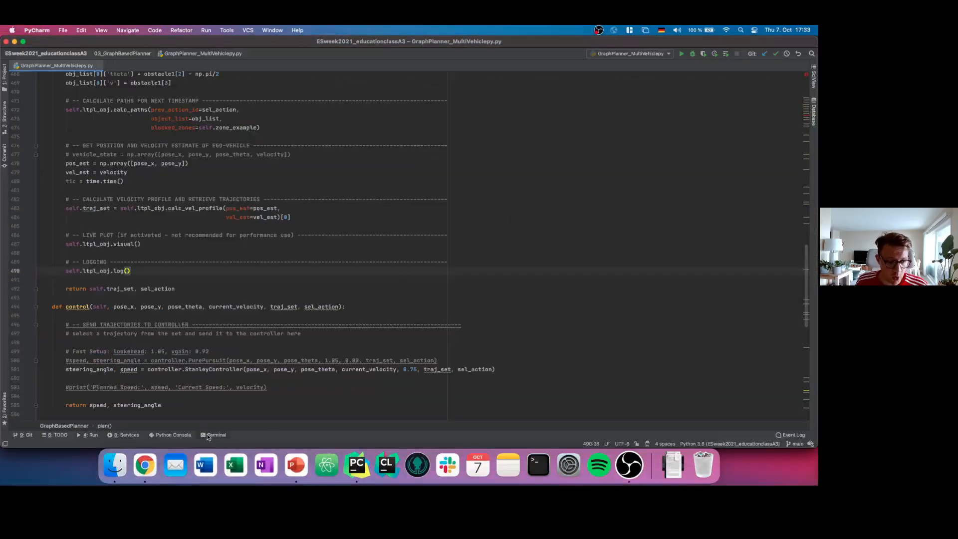
click(216, 435)
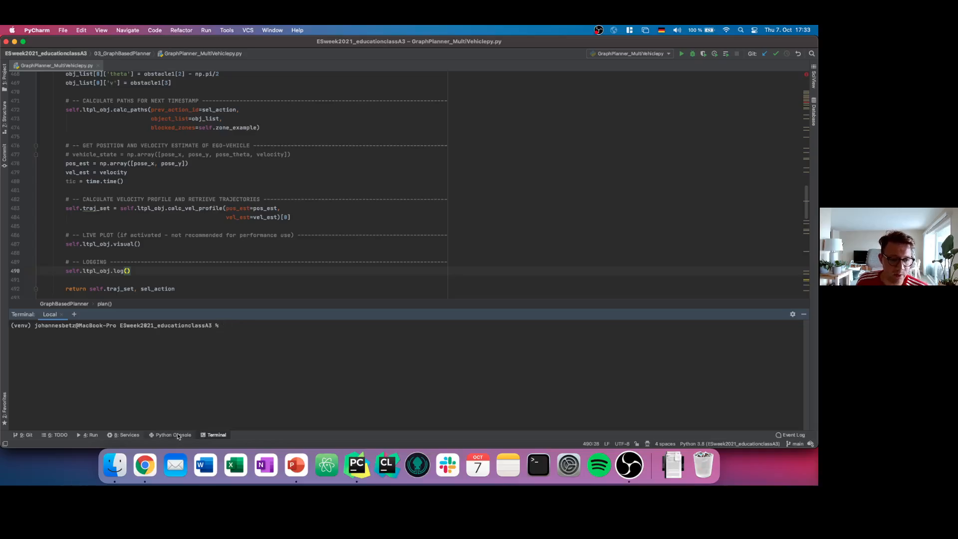
click(173, 435)
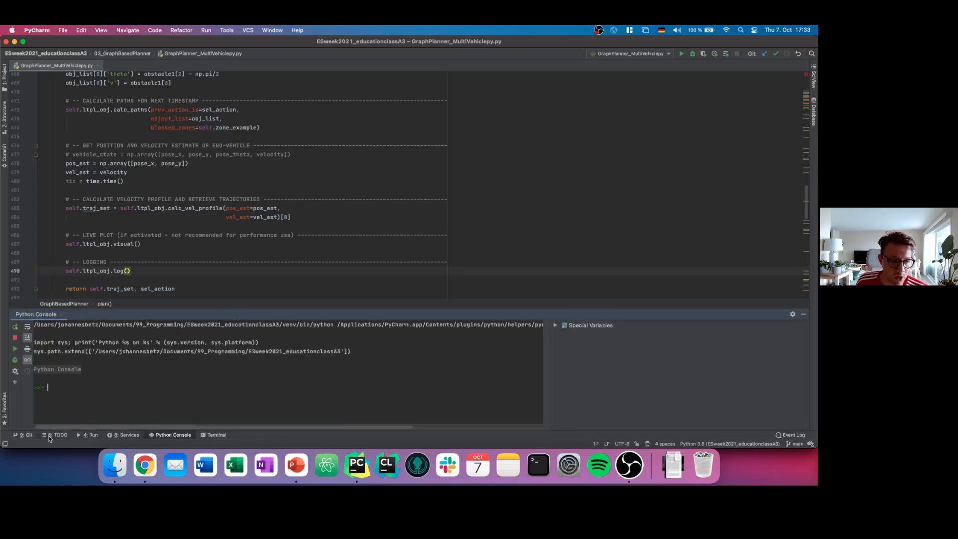
click(89, 435)
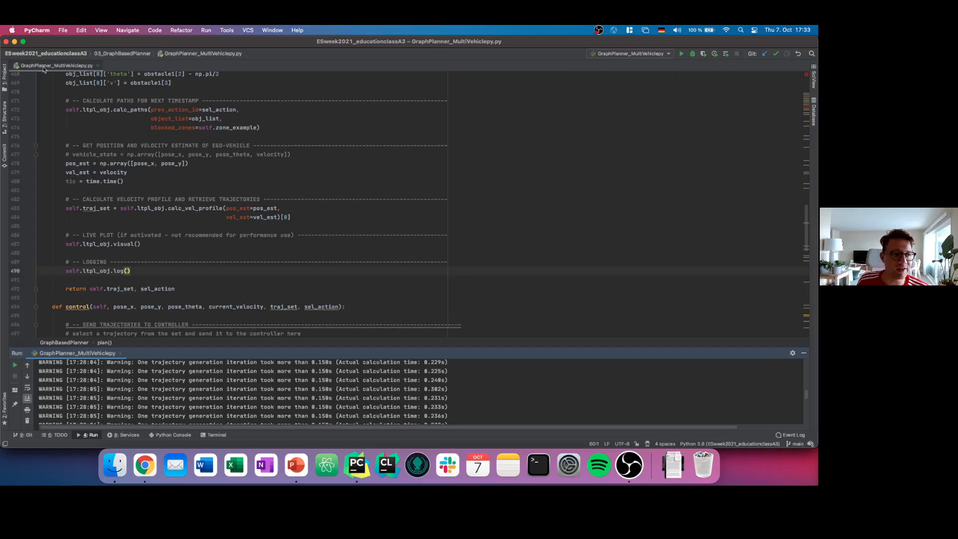
Run the GraphPlanner_MultiVehiclepy script from its editor tab's context menu.
right_click(50, 65)
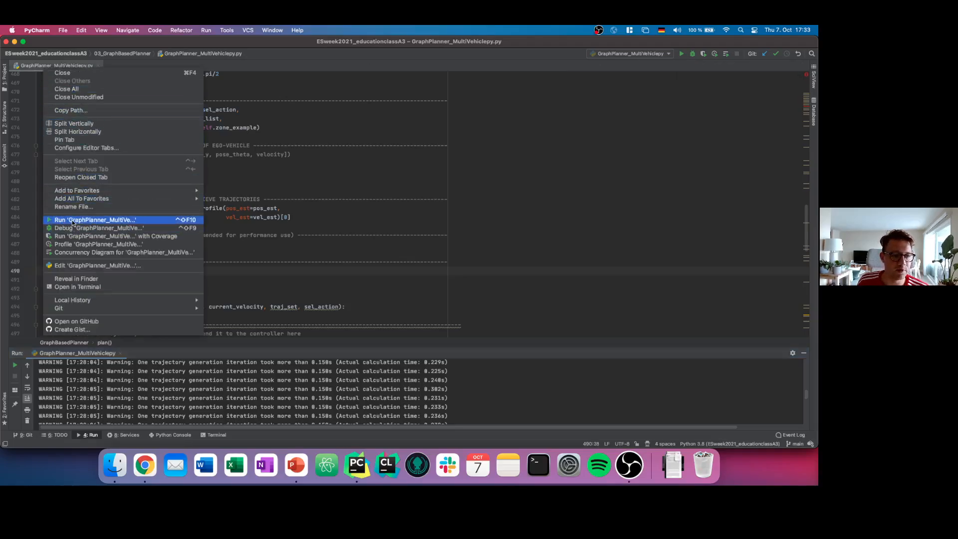
click(95, 220)
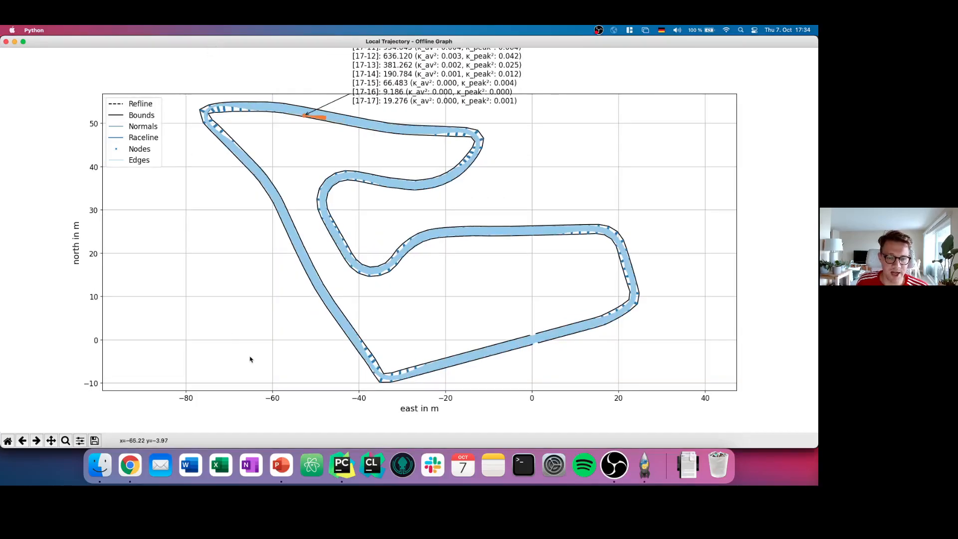
mouse_move(405, 363)
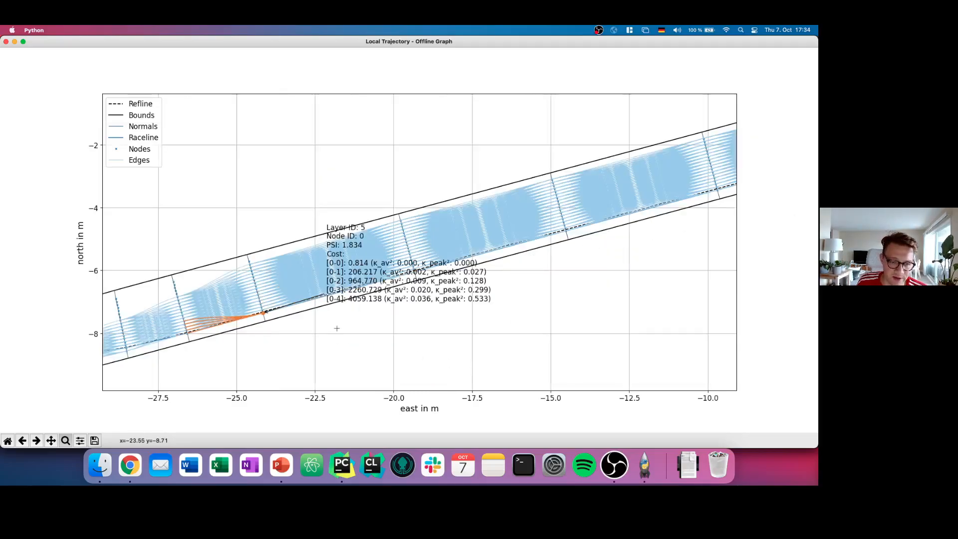
mouse_move(705, 136)
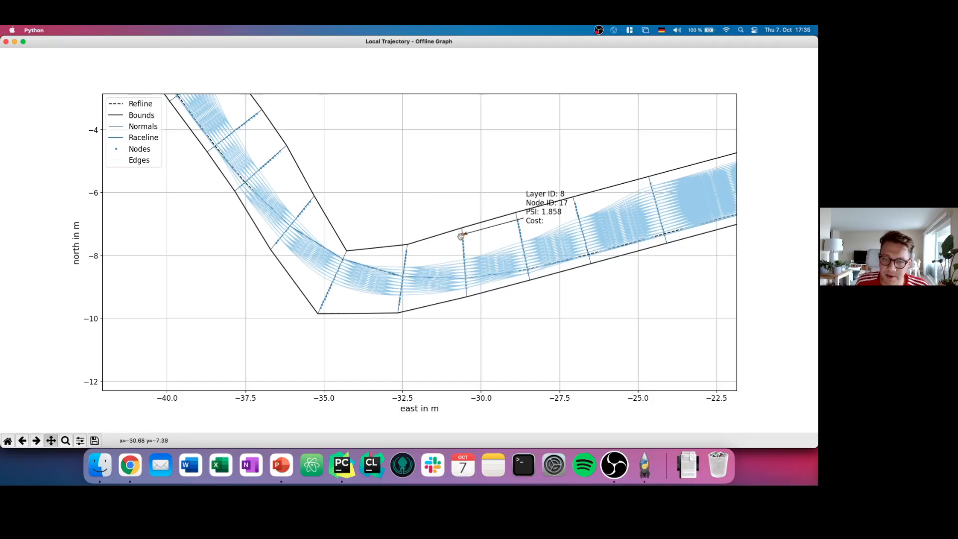
mouse_move(507, 225)
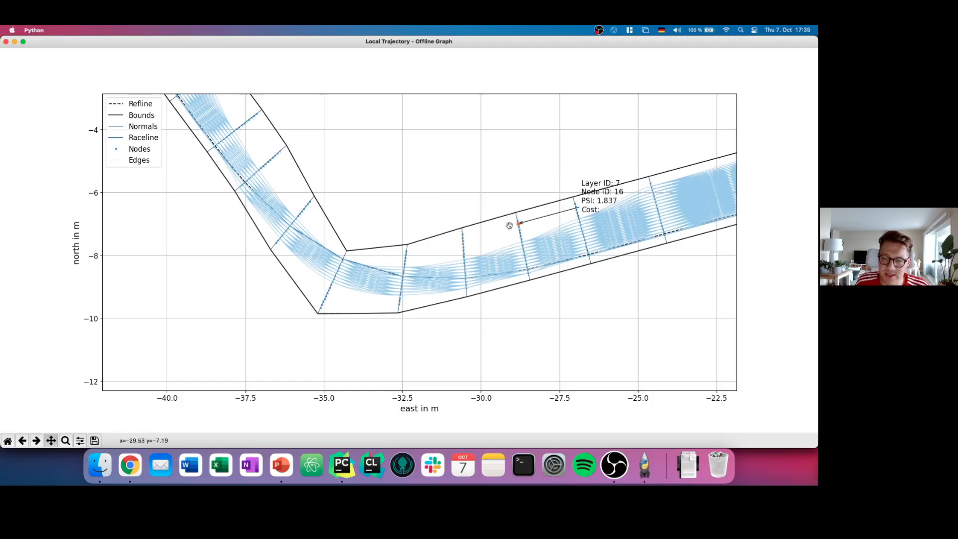
mouse_move(517, 246)
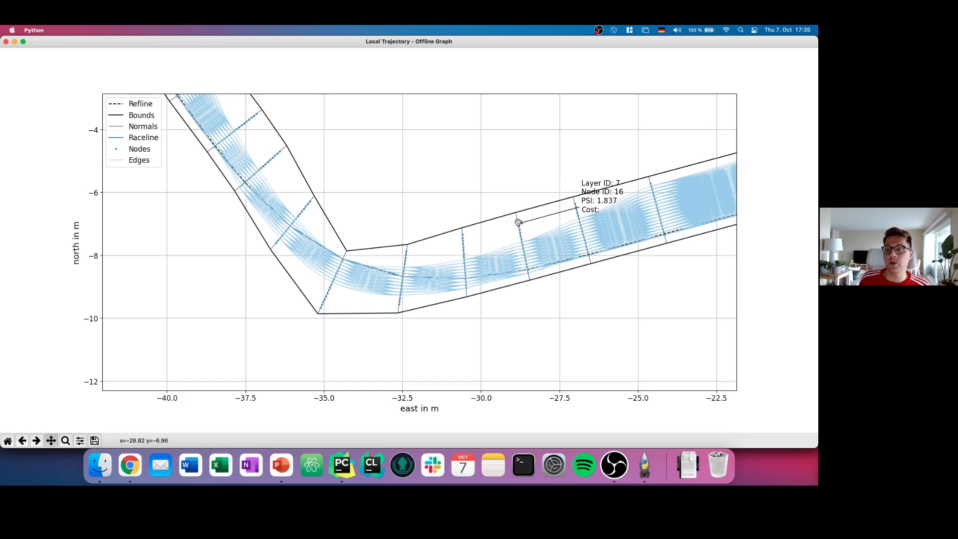
mouse_move(467, 248)
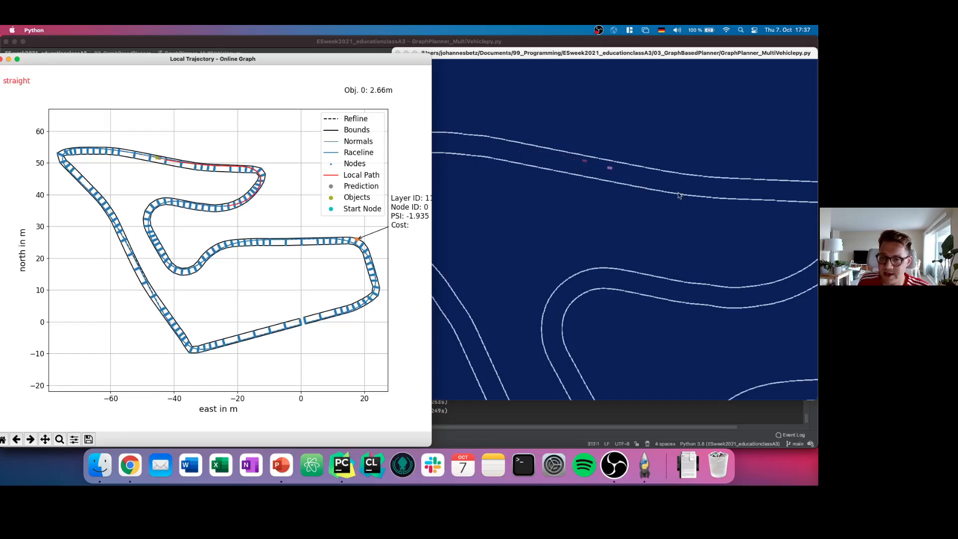
mouse_move(733, 221)
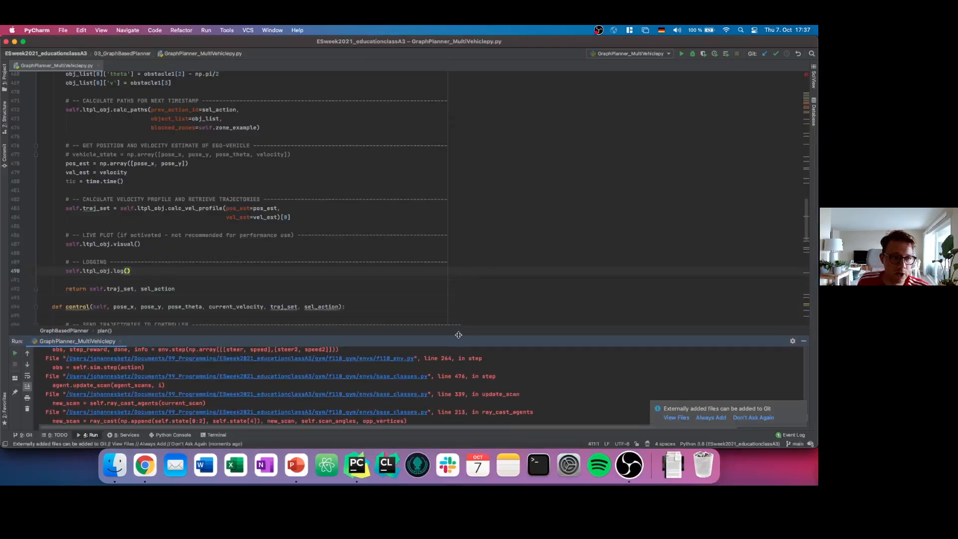
Open ltpl_config_offline.ini from the params folder and view its planning-target parameters.
click(6, 73)
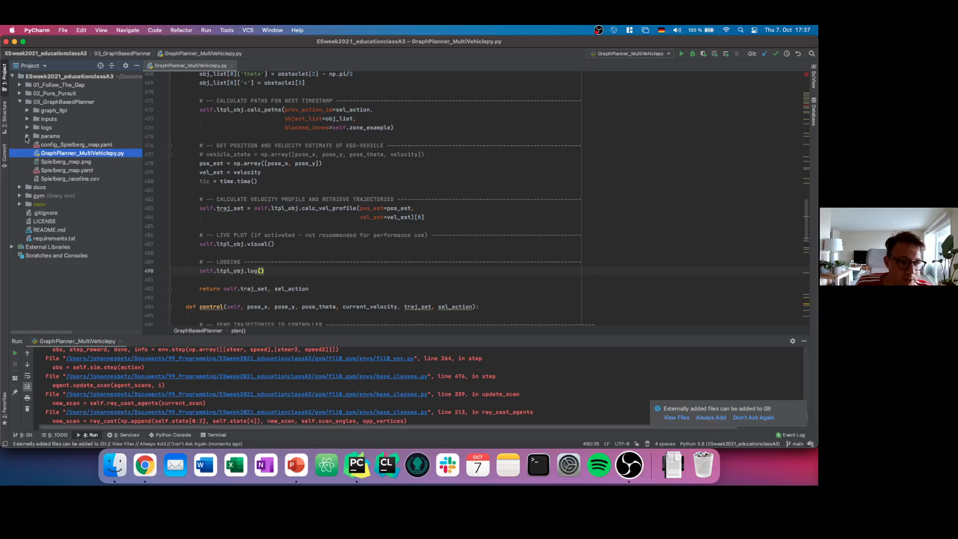
click(27, 136)
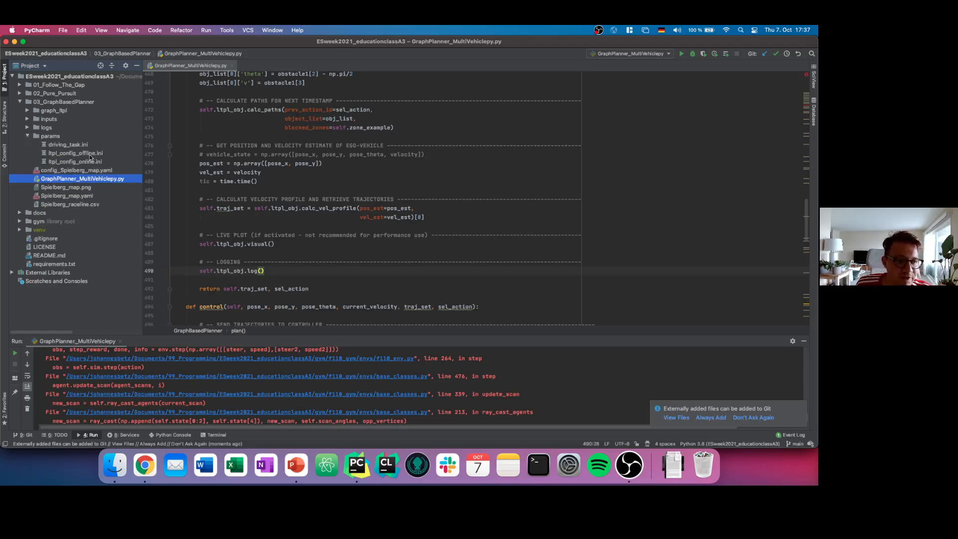
double_click(72, 152)
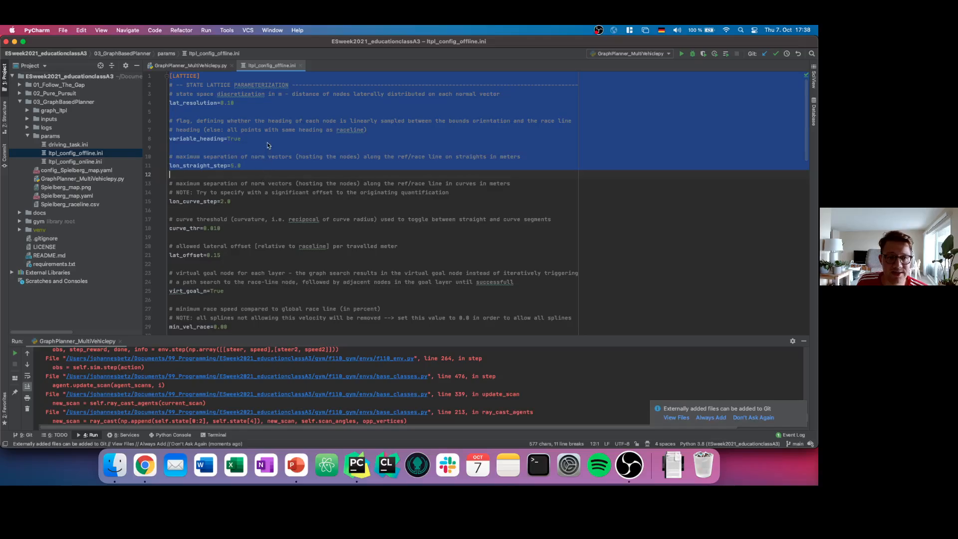
click(247, 106)
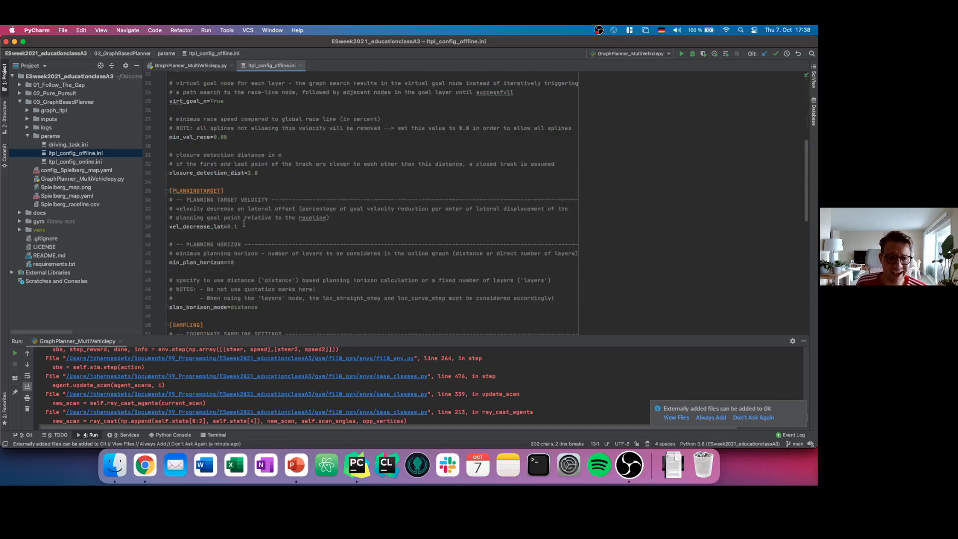
View the offline config's cost-weight lines, then return to the GraphPlanner_MultiVehiclepy.py script.
scroll(down, 3)
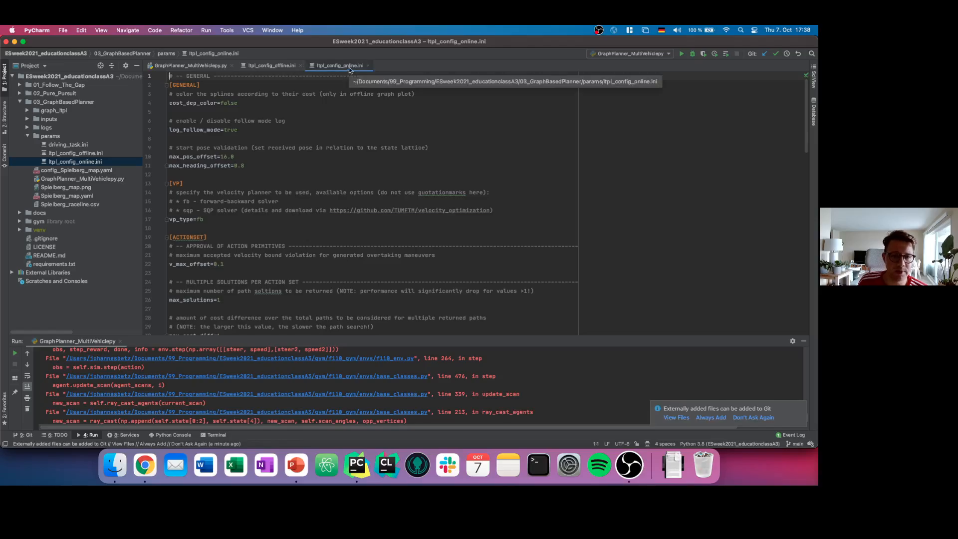
click(270, 66)
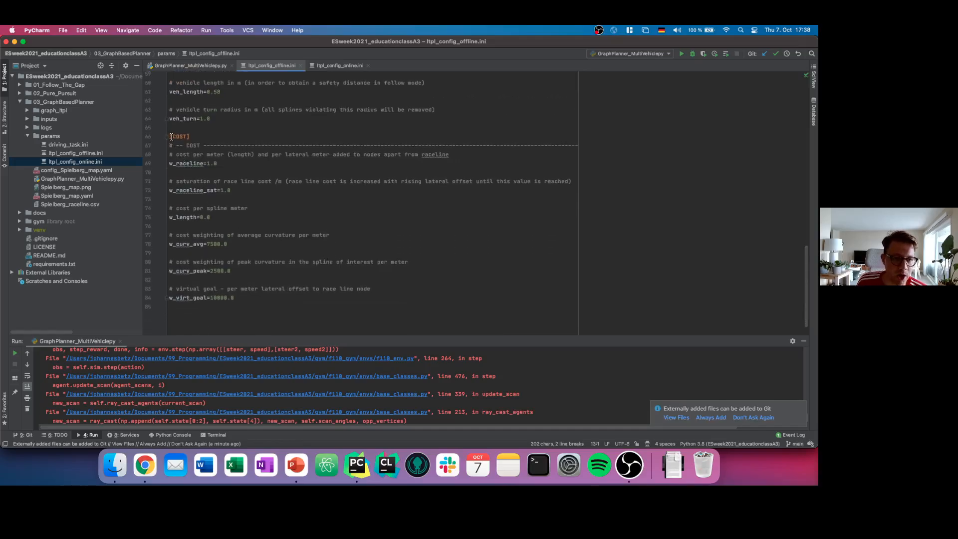
drag(171, 136, 234, 297)
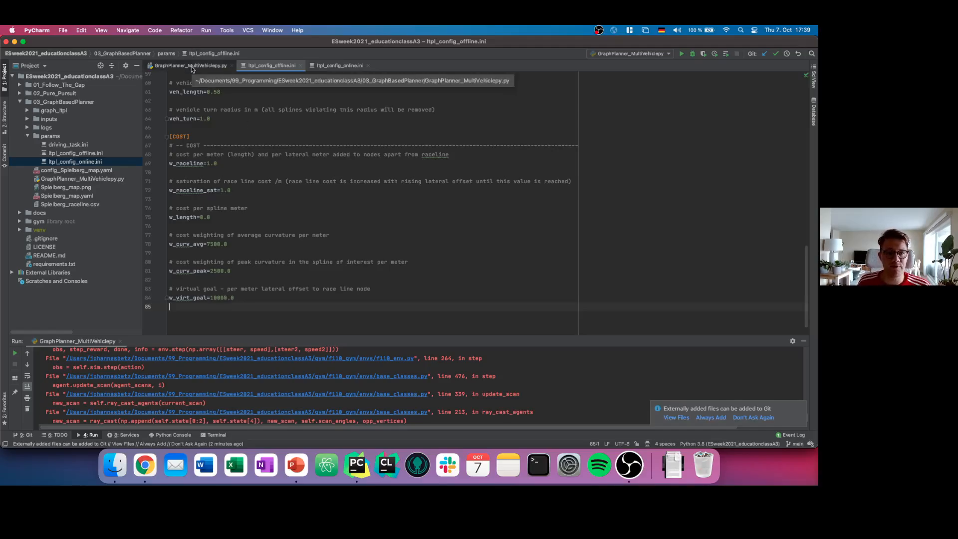
click(190, 66)
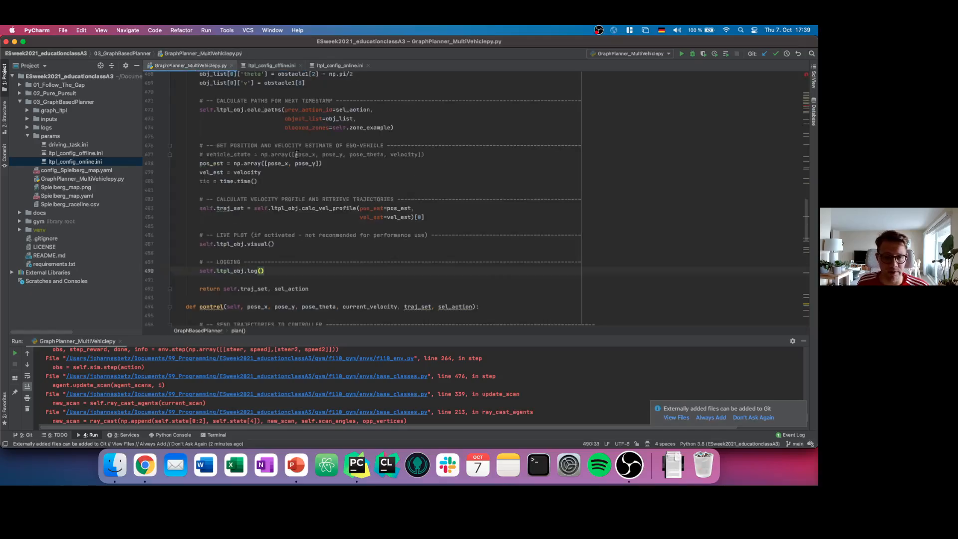